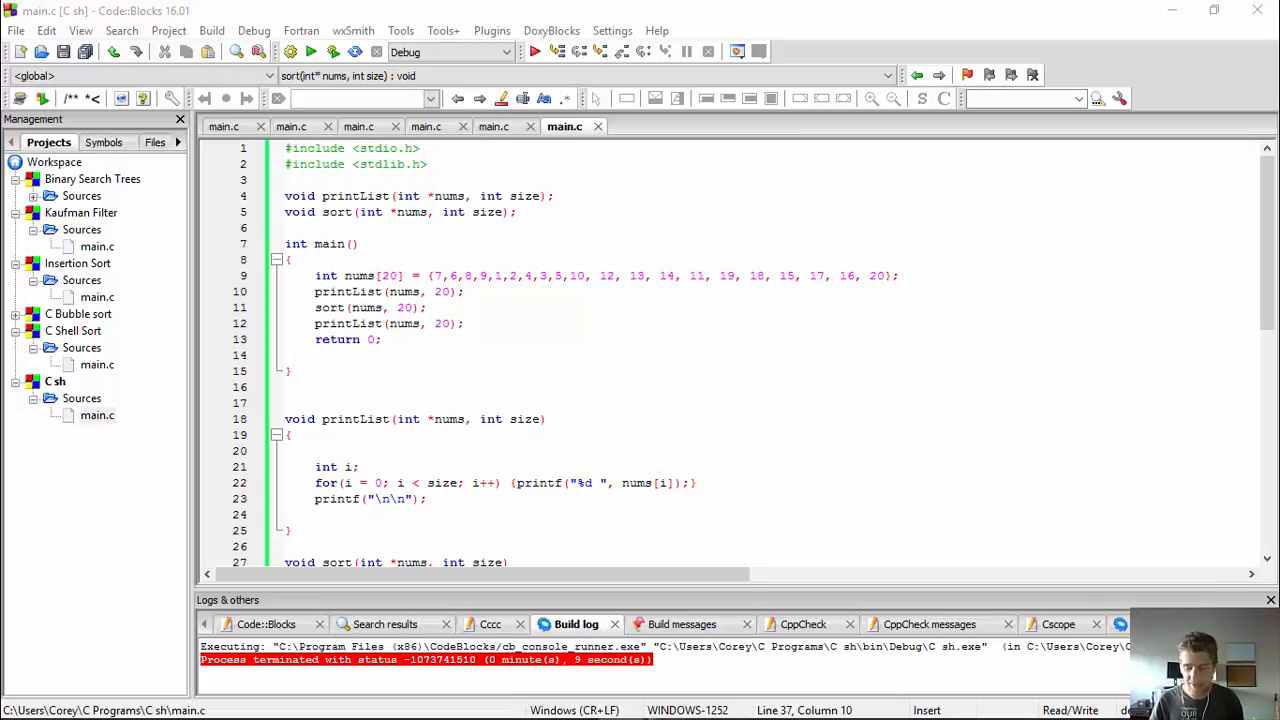
pyautogui.moveTo(950, 496)
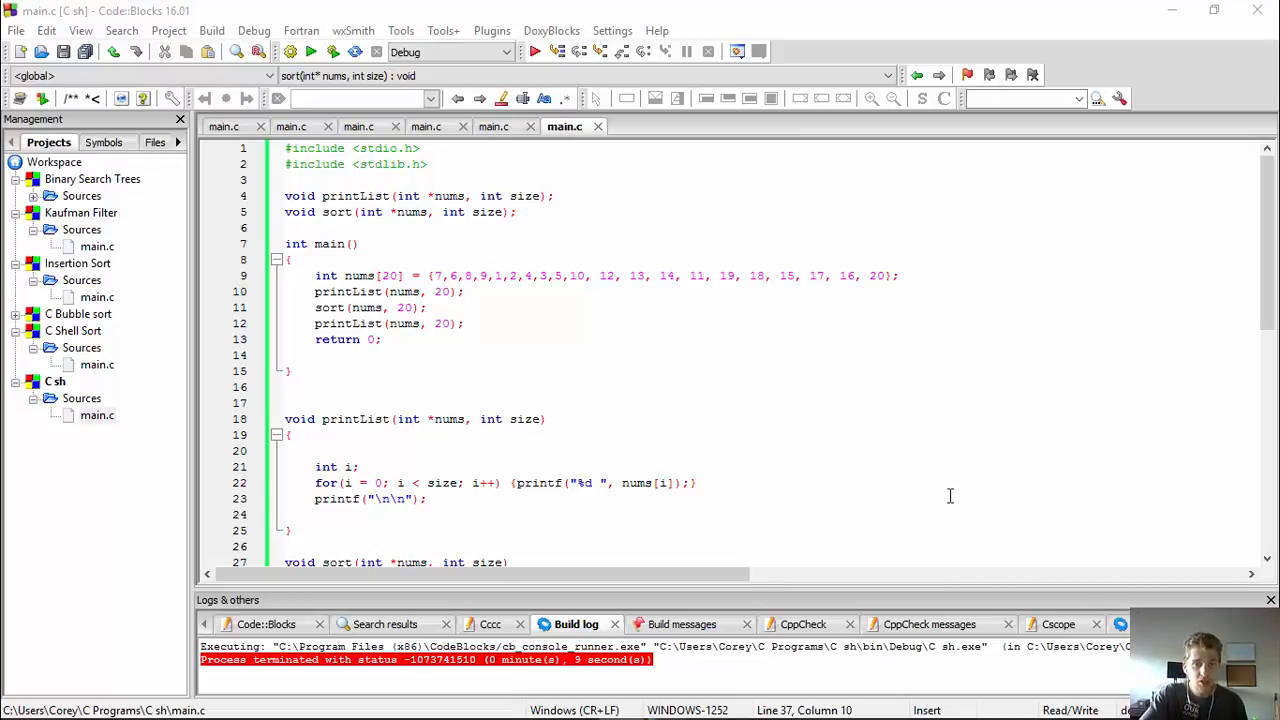
# Step: Build and run main.c, view the unsorted then sorted 1-20 list, and close the console
pyautogui.click(464, 324)
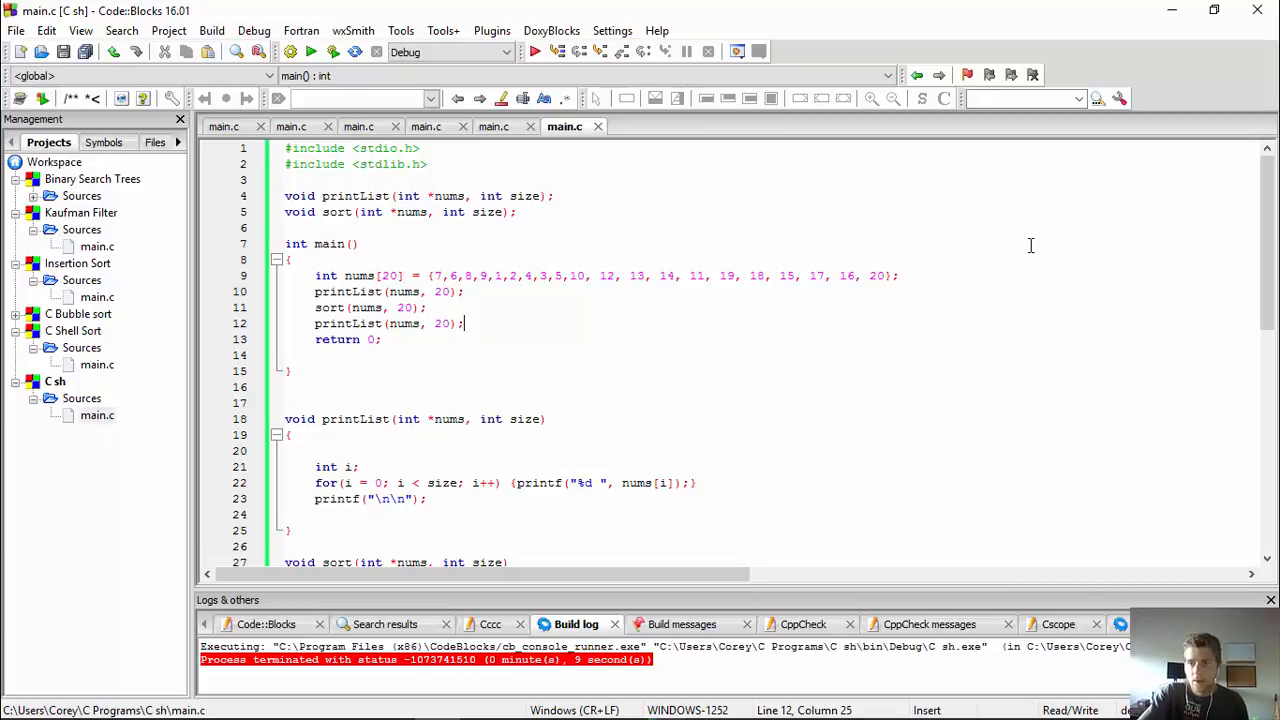
pyautogui.scroll(-3)
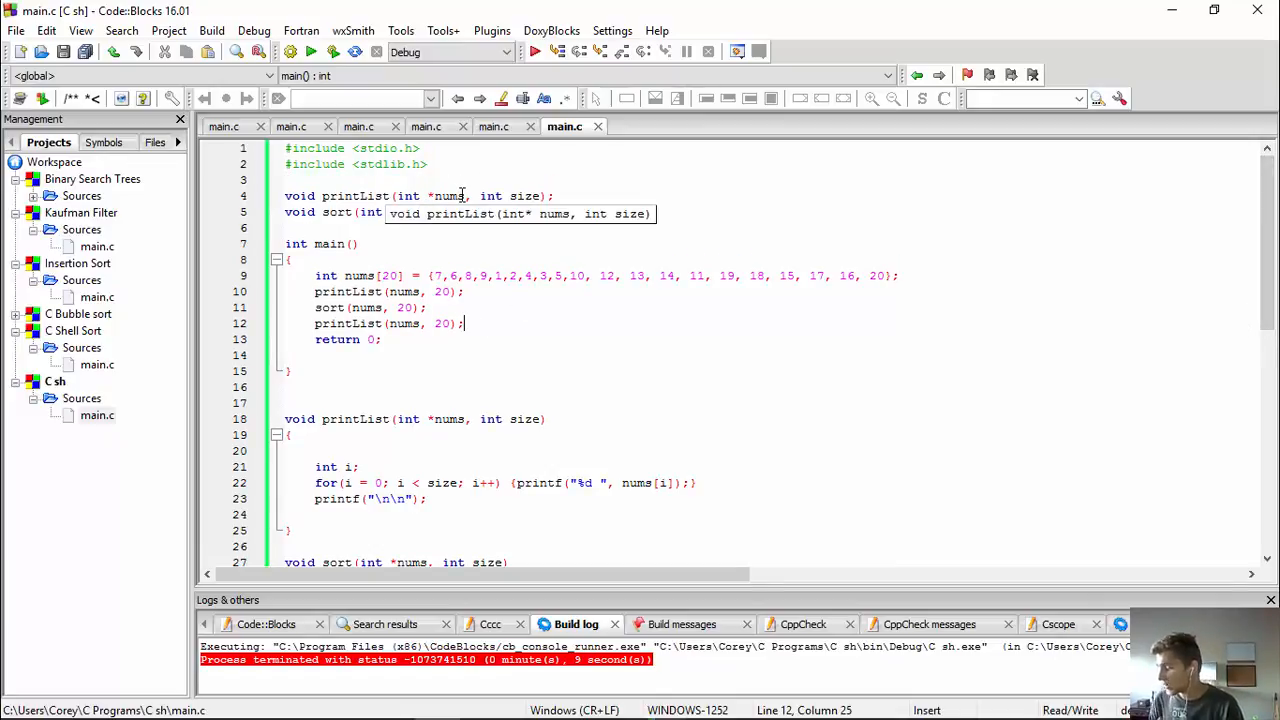
pyautogui.moveTo(528, 224)
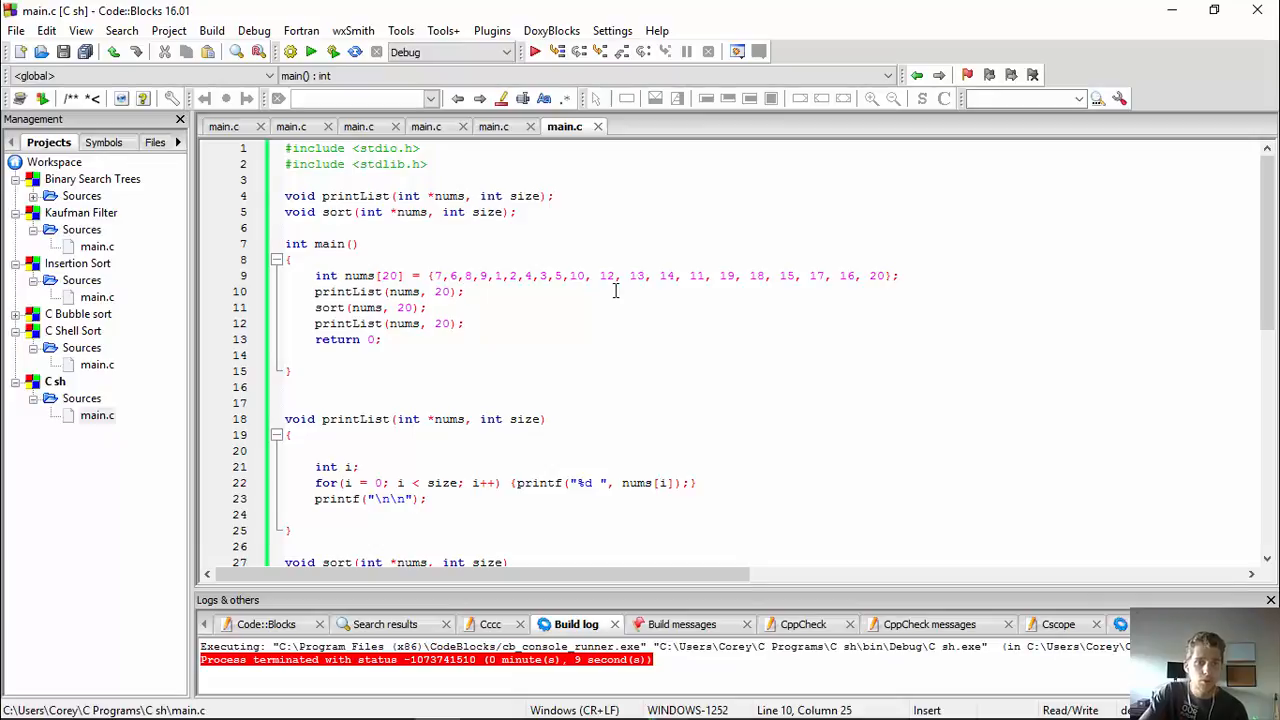
pyautogui.click(312, 52)
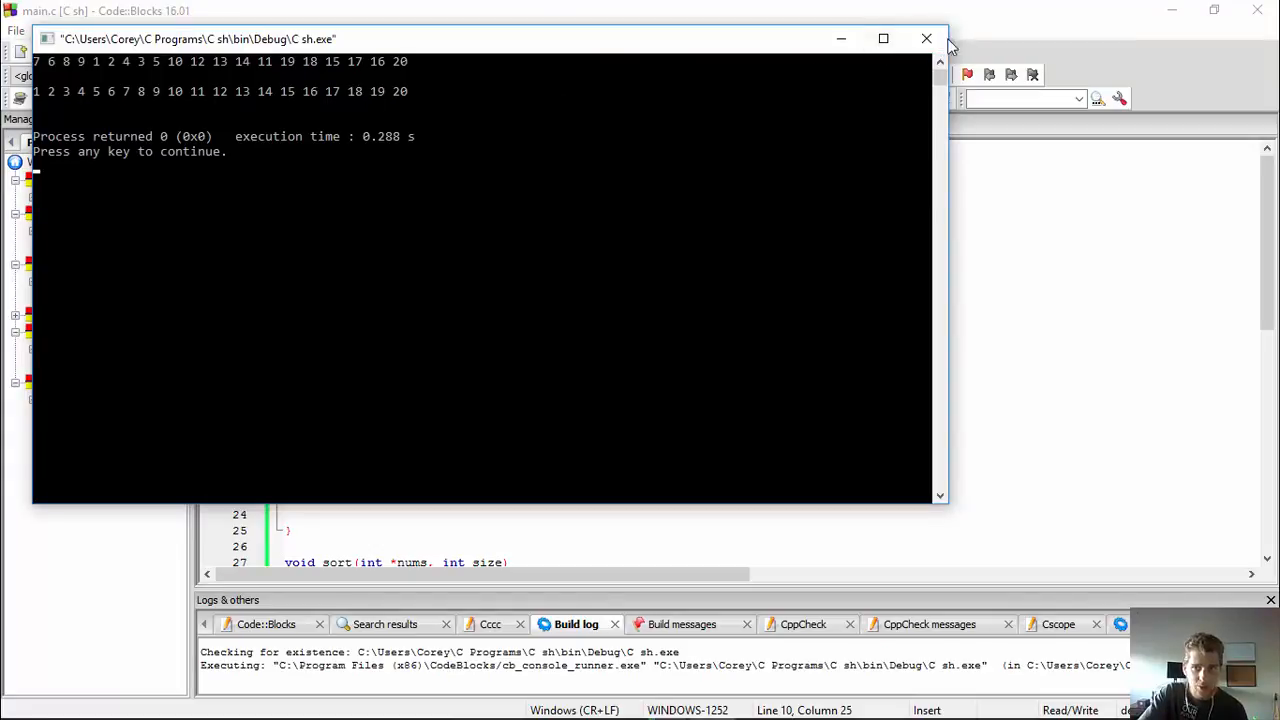
pyautogui.click(924, 38)
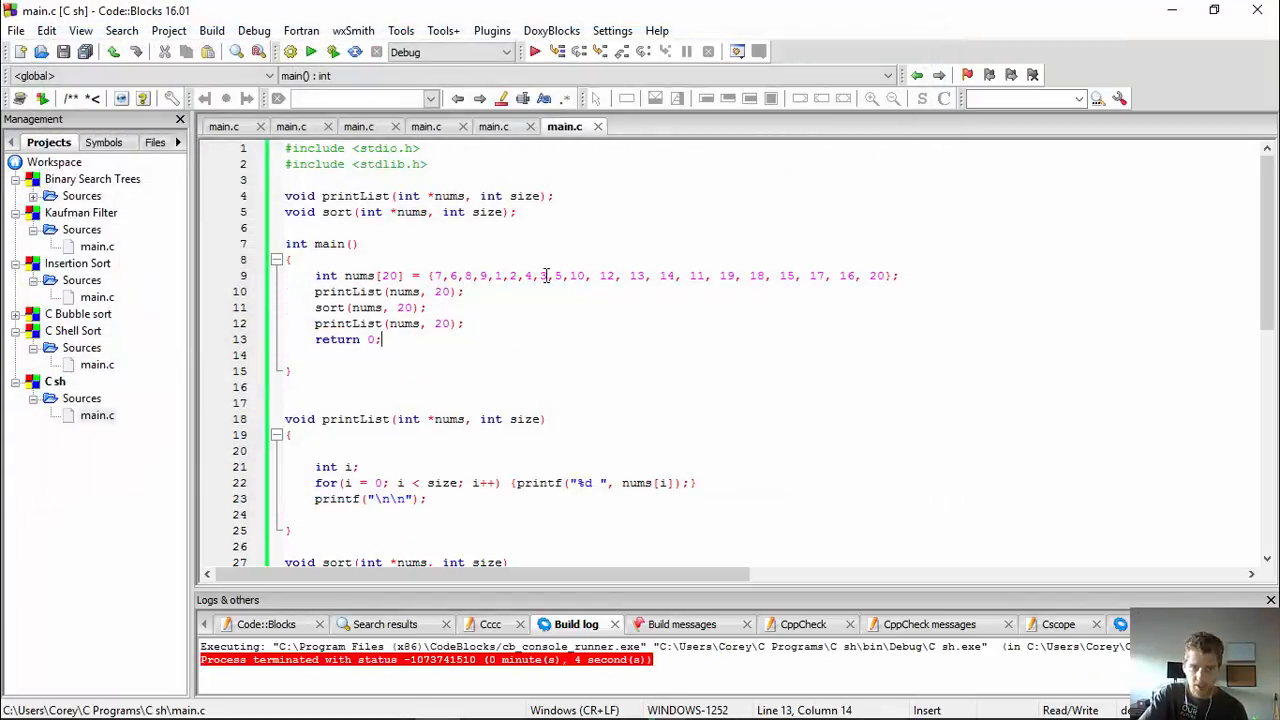
# Step: Scroll main.c down to the shell sort function and place the cursor on valToSwap = nums[inner];
pyautogui.click(412, 446)
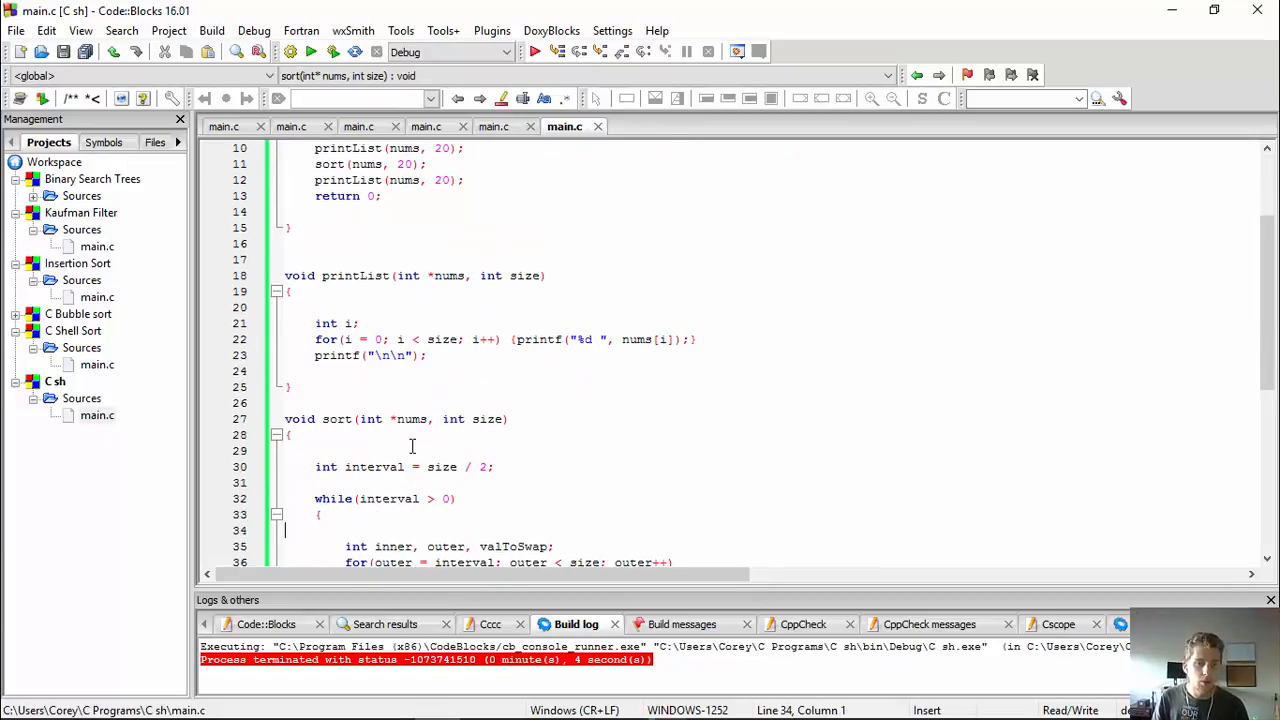
pyautogui.scroll(-3)
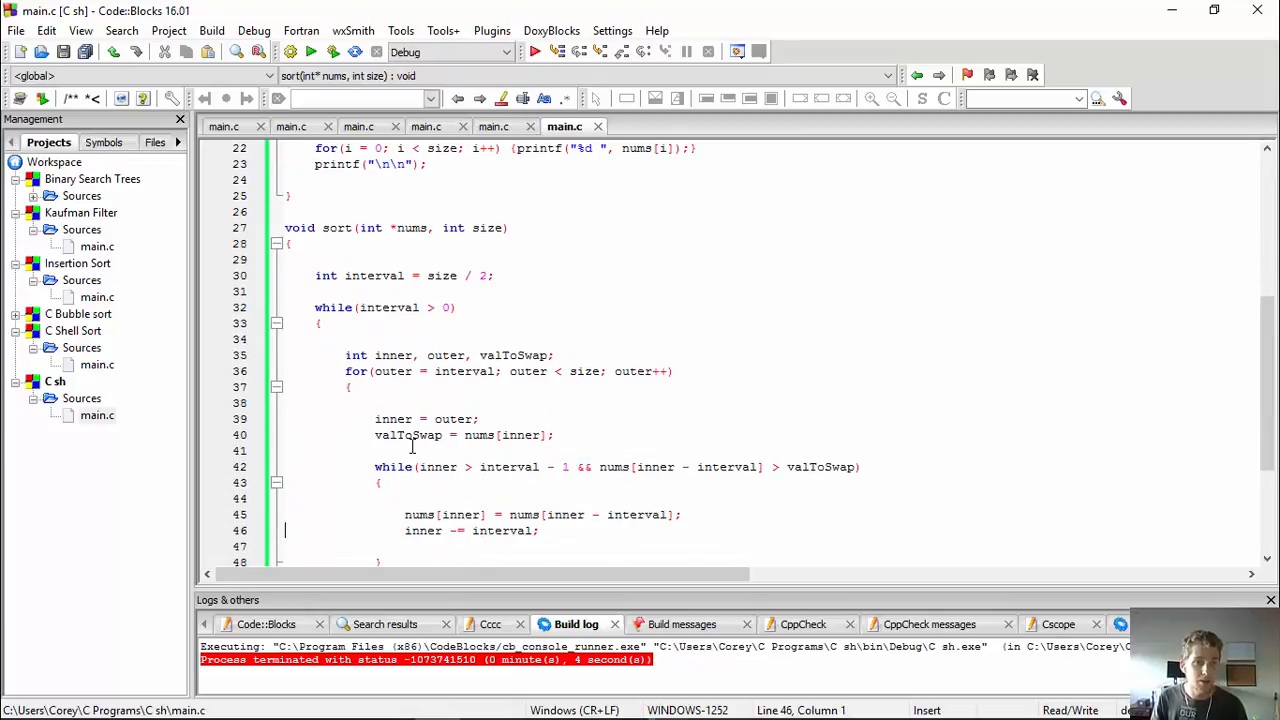
pyautogui.scroll(-3)
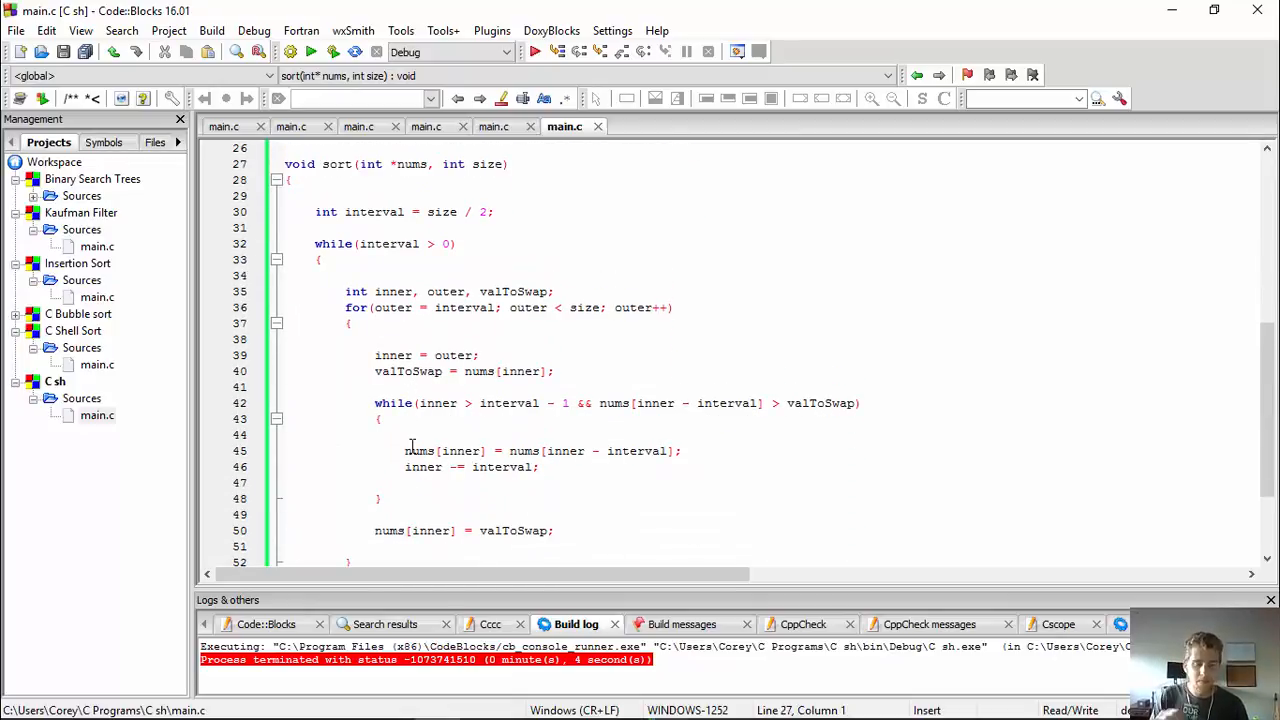
pyautogui.click(504, 370)
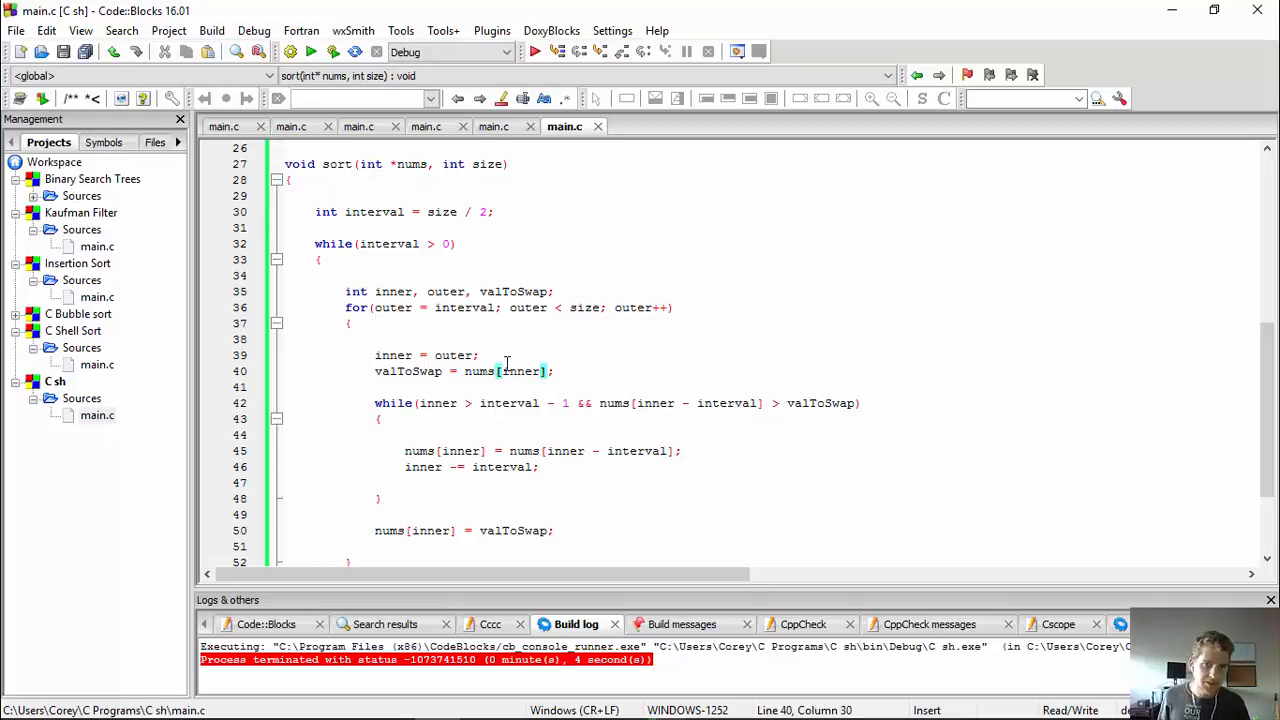
pyautogui.moveTo(518, 370)
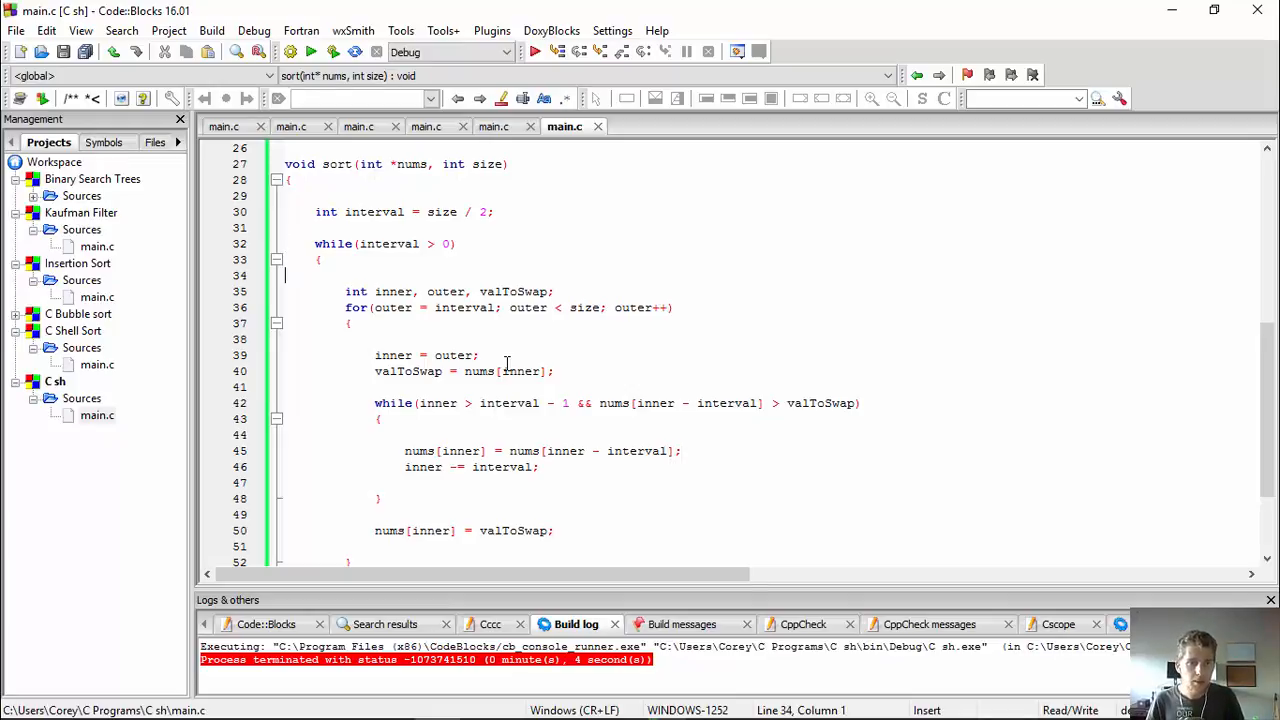
# Step: Search main.c for valToSwap, listing its declaration and assignment at lines 35 and 40
pyautogui.click(452, 292)
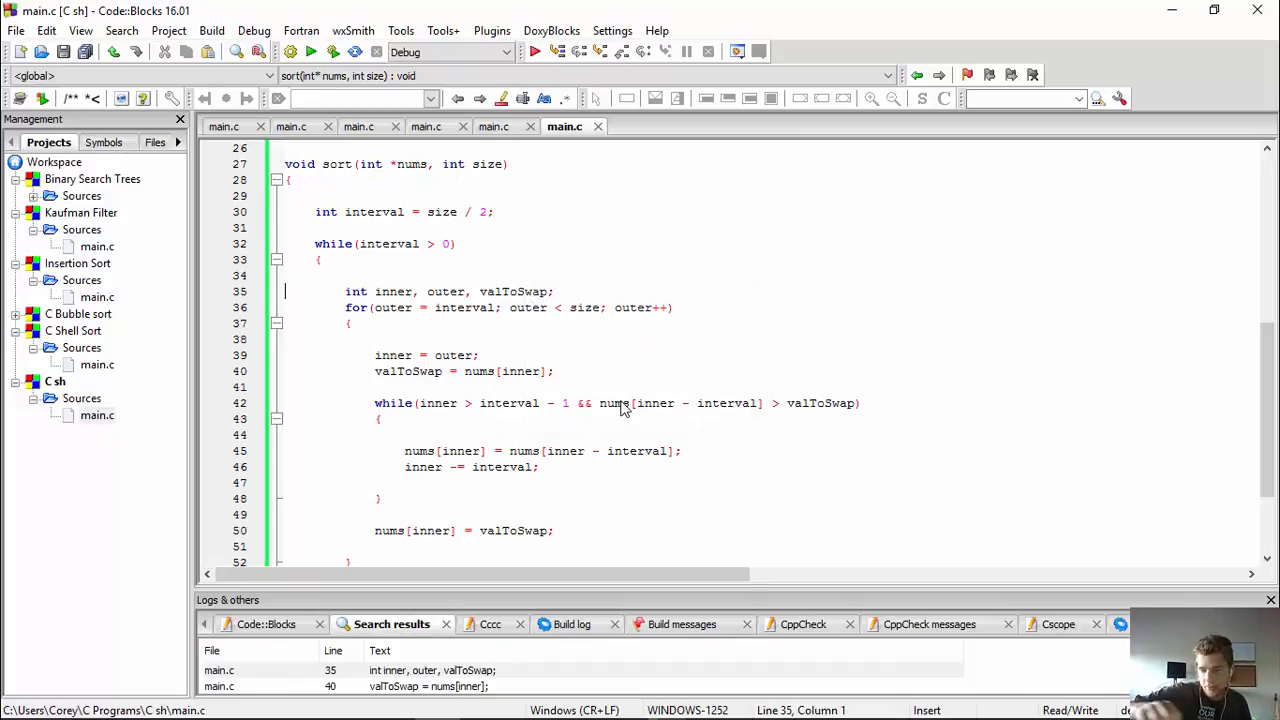
pyautogui.click(556, 370)
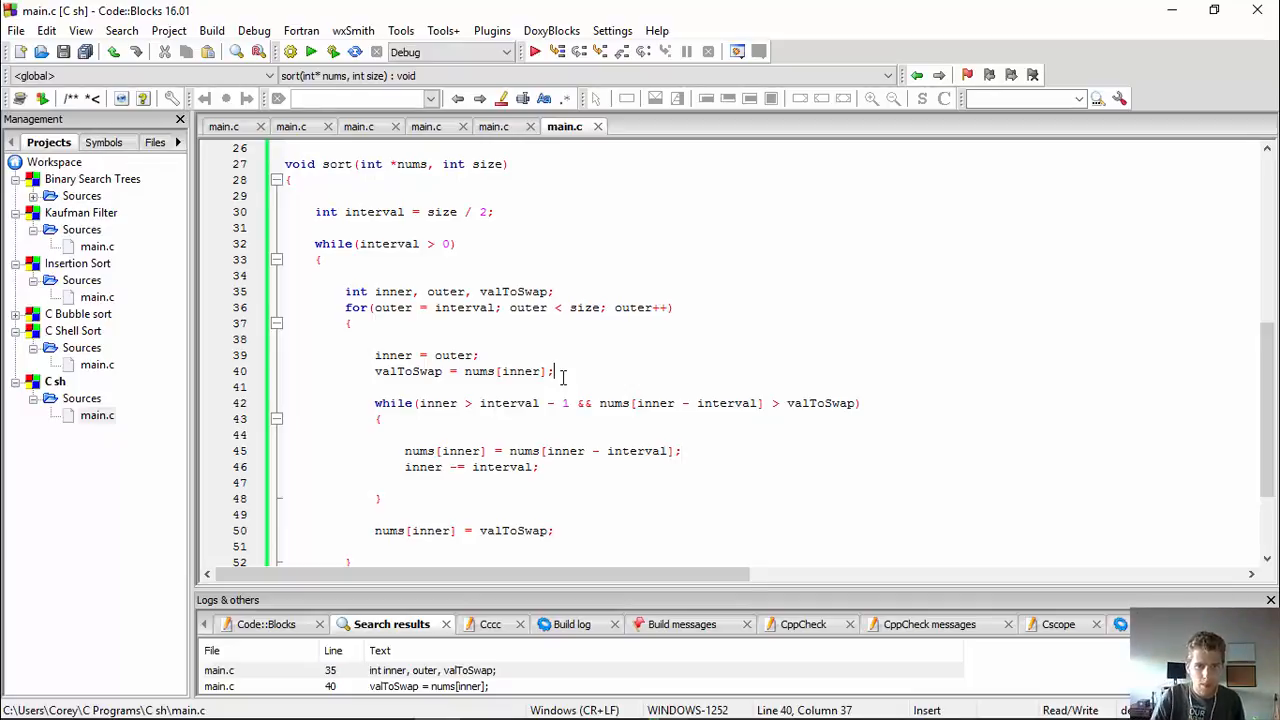
pyautogui.click(480, 356)
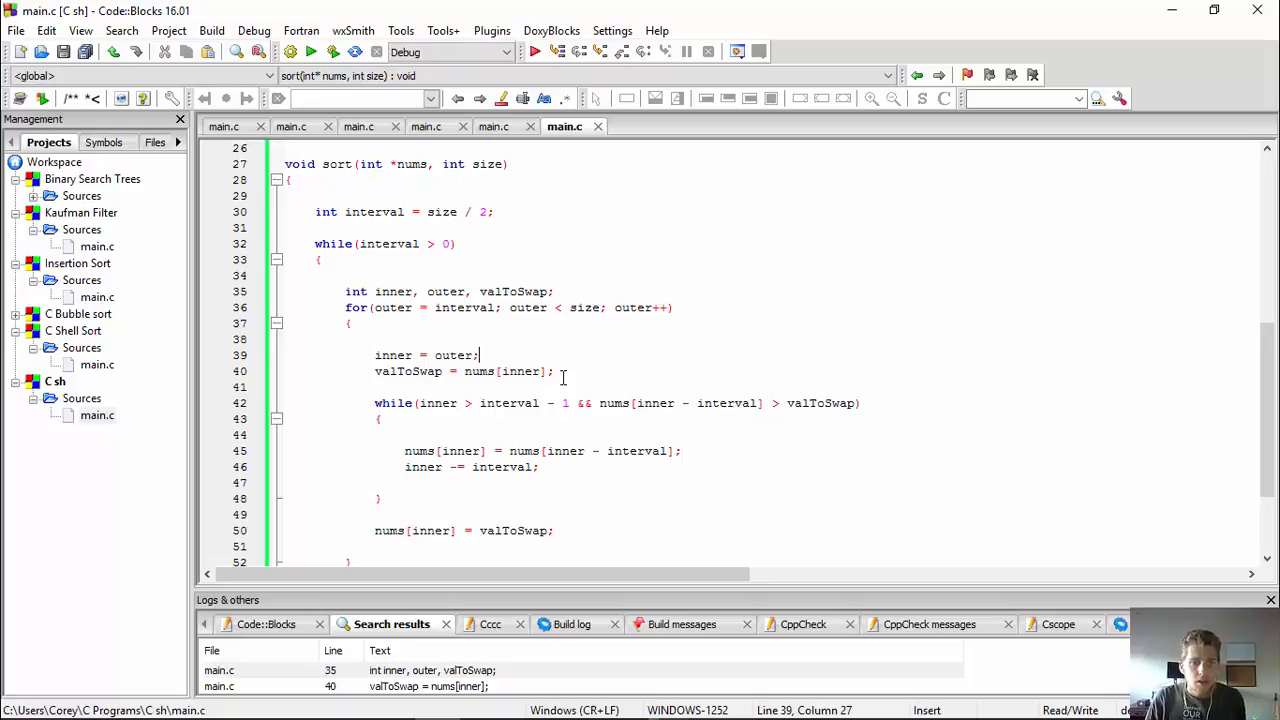